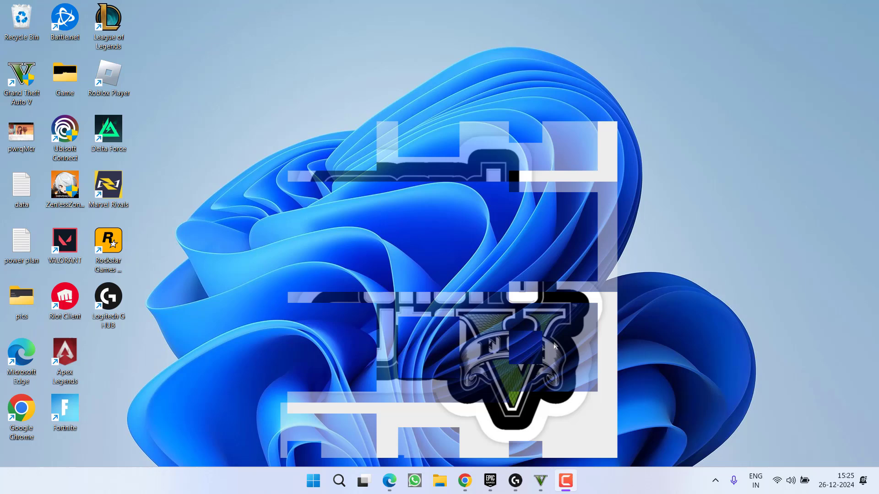
Browse from Documents into Rockstar Games > GTA V, showing the Settings file
left_click(439, 481)
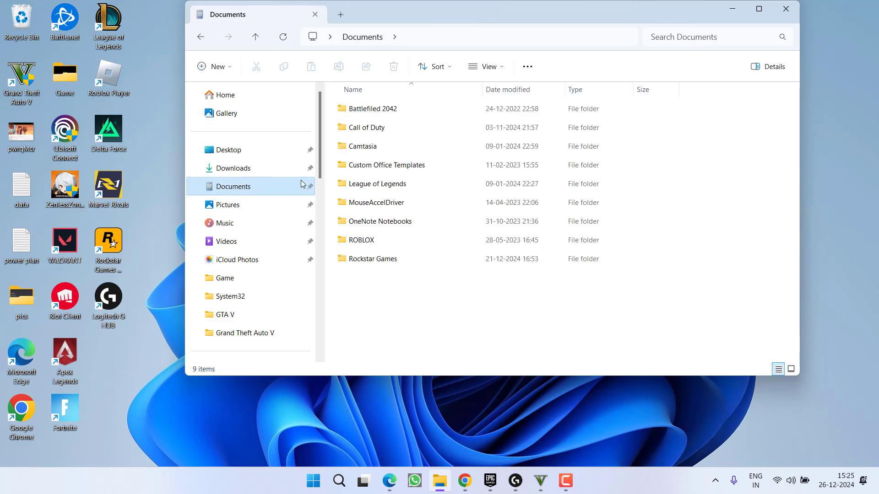
double_click(373, 258)
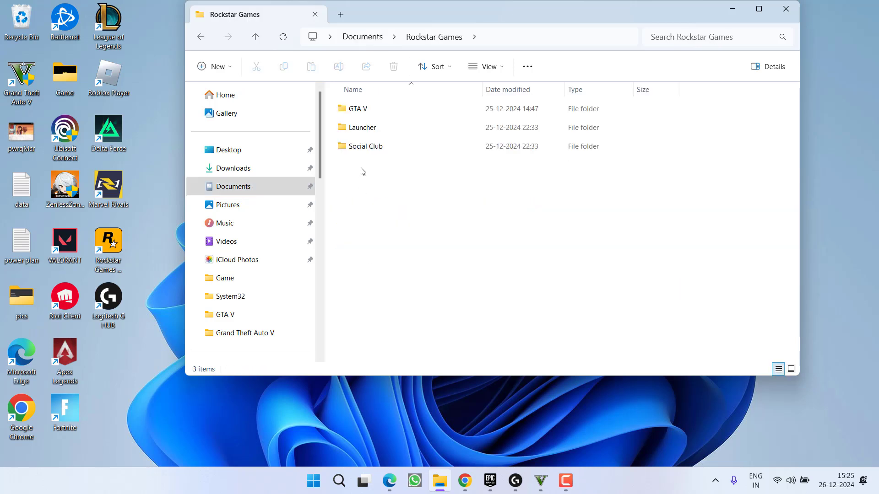
double_click(357, 109)
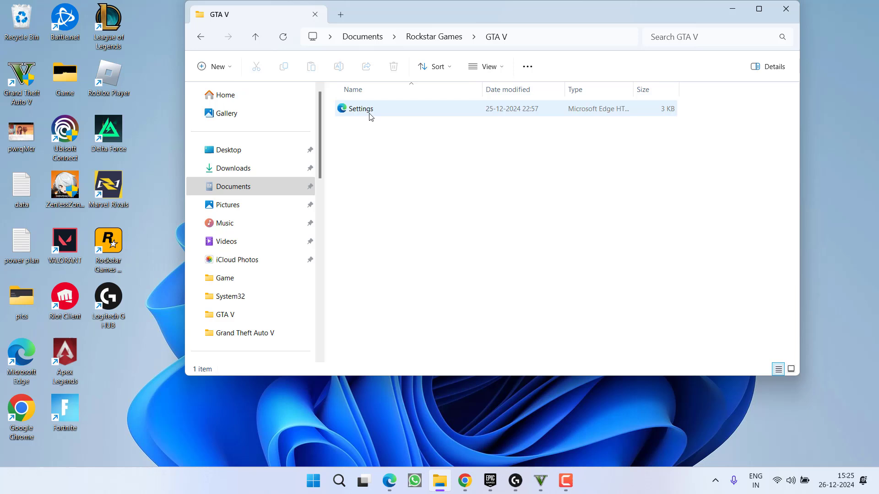
left_click(361, 108)
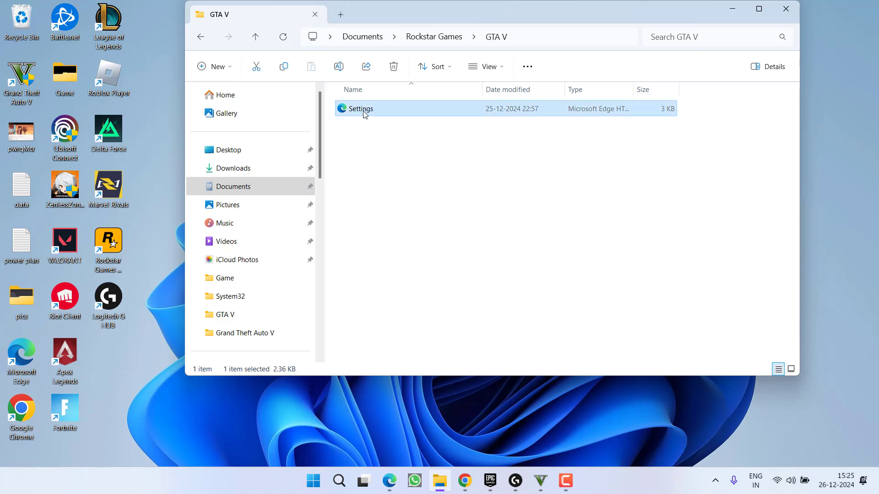
right_click(363, 111)
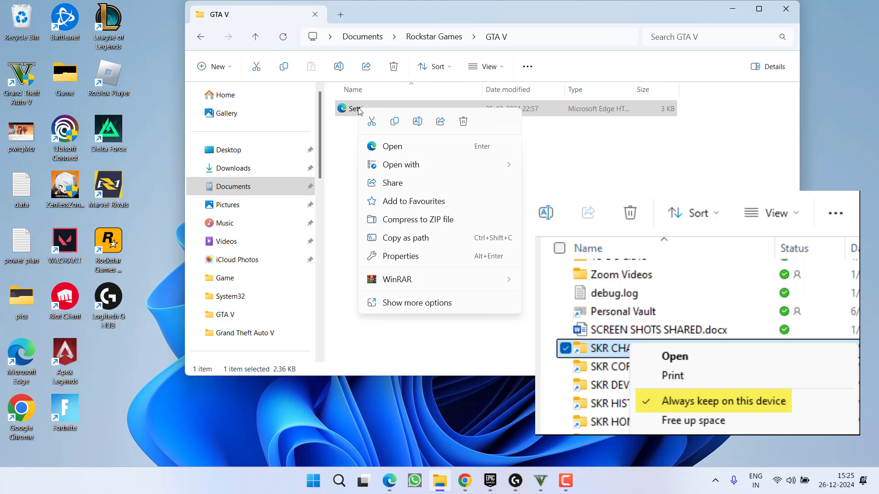
mouse_move(373, 113)
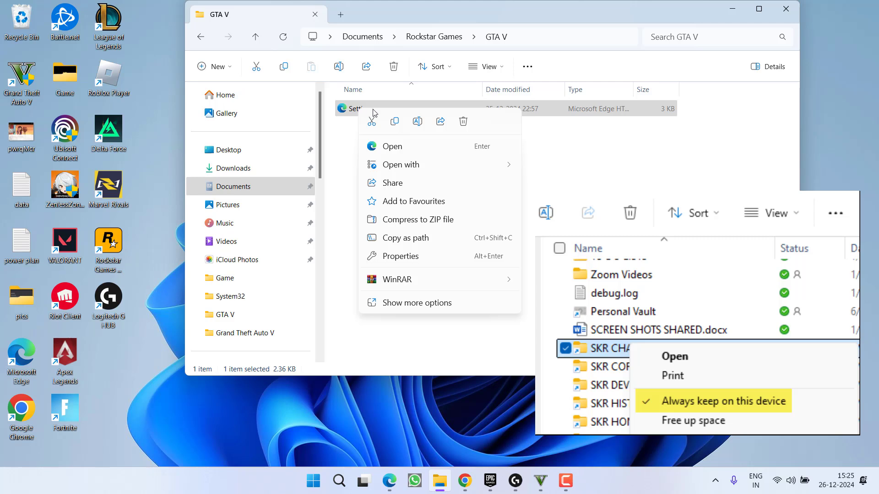
mouse_move(347, 110)
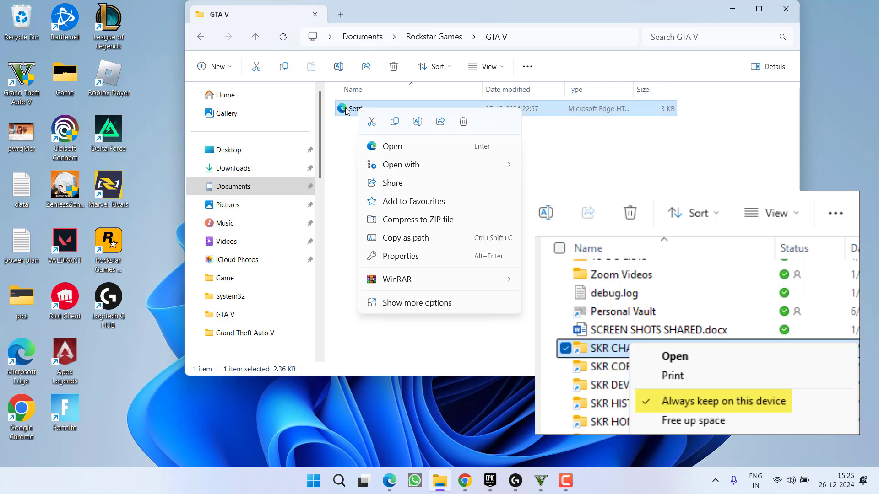
mouse_move(417, 121)
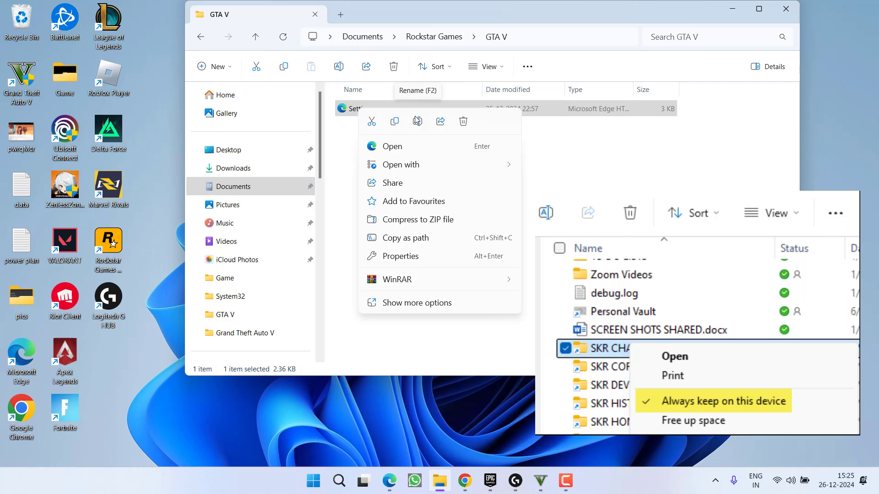
left_click(623, 193)
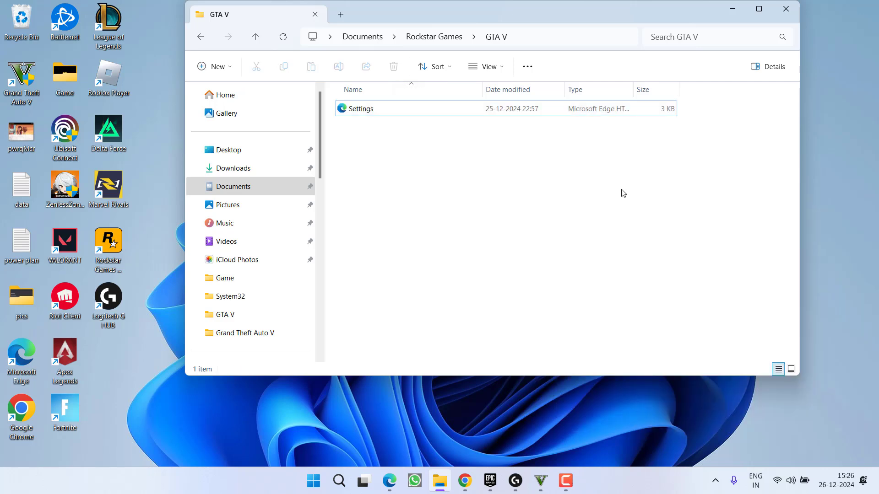
mouse_move(794, 53)
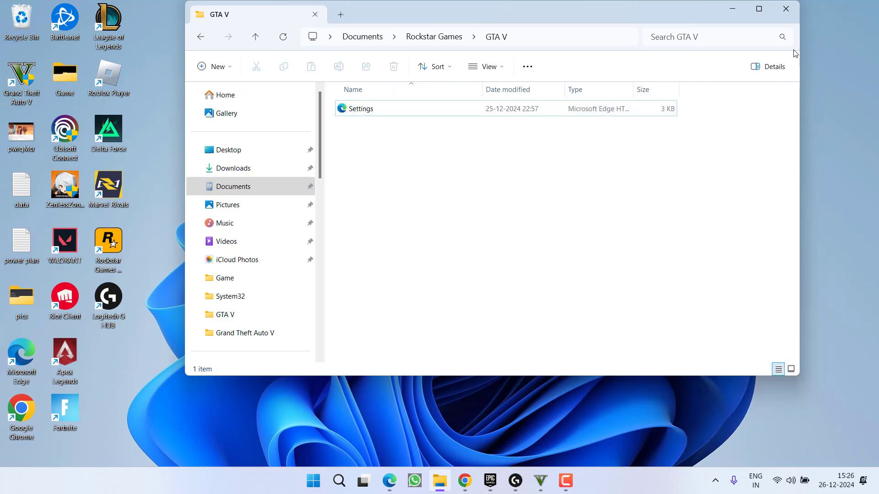
Close the GTA V folder window and the Programs and Features list
left_click(785, 8)
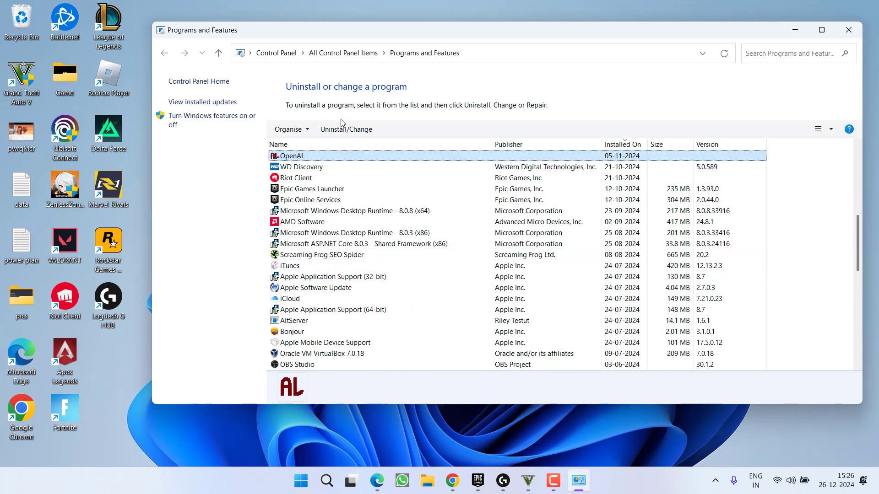
left_click(848, 29)
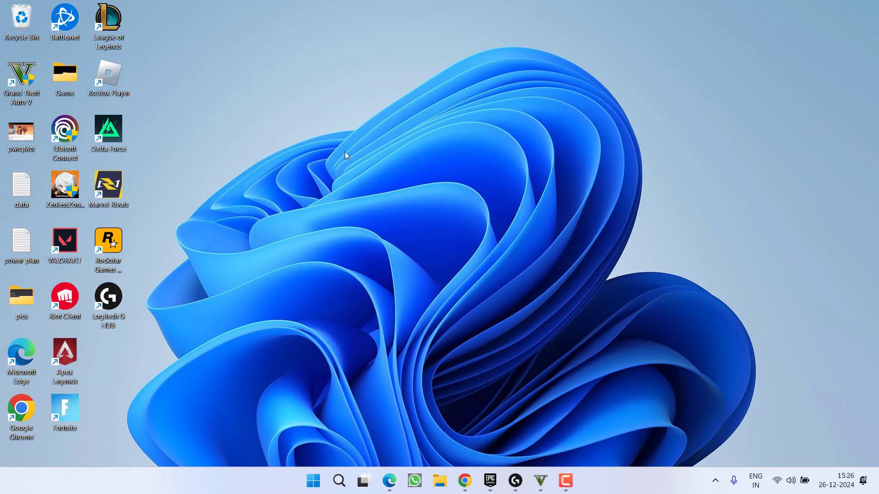
mouse_move(404, 151)
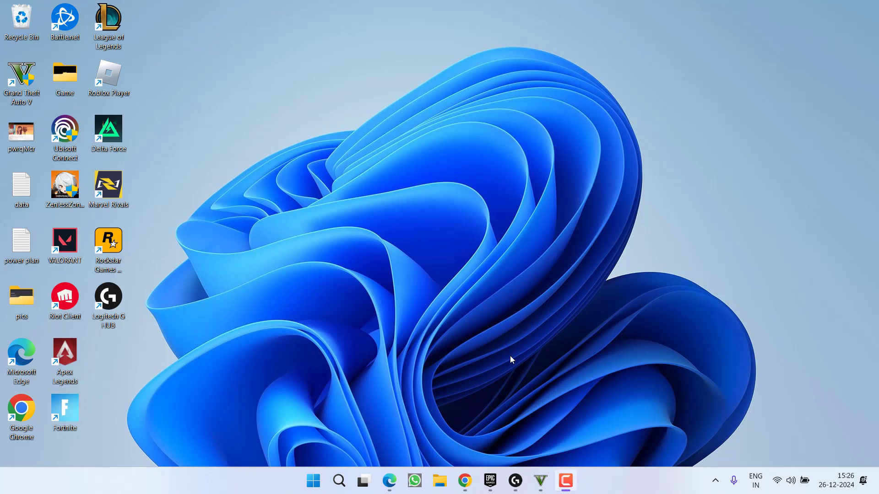
double_click(21, 73)
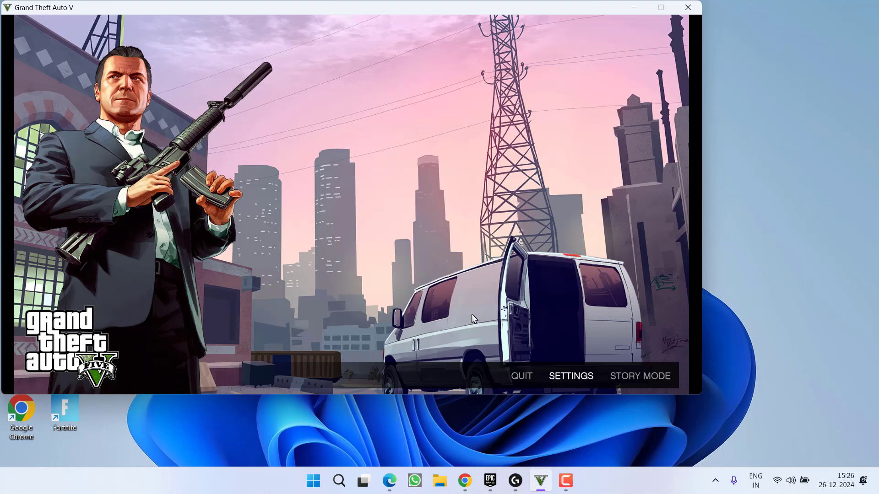
left_click(571, 376)
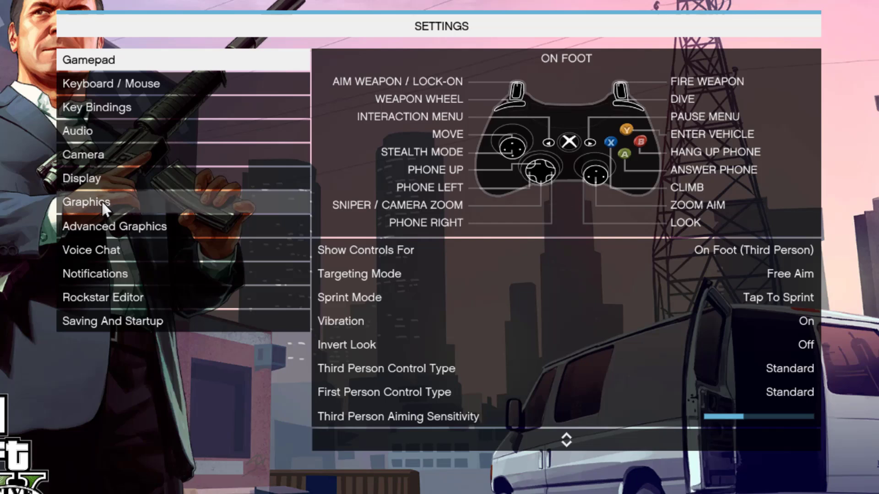
left_click(87, 202)
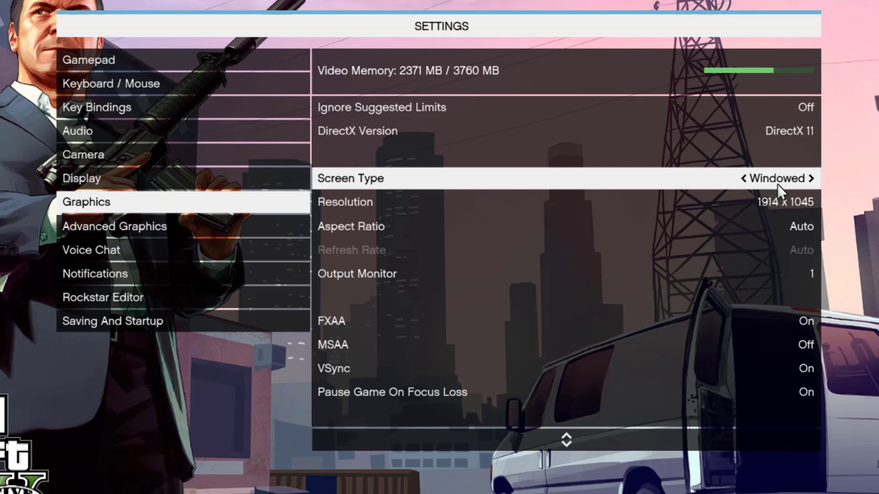
left_click(815, 178)
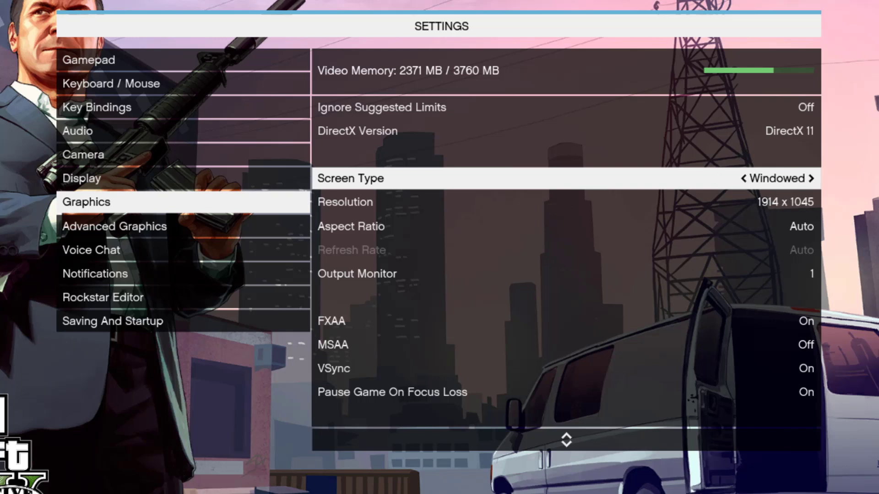
key("down")
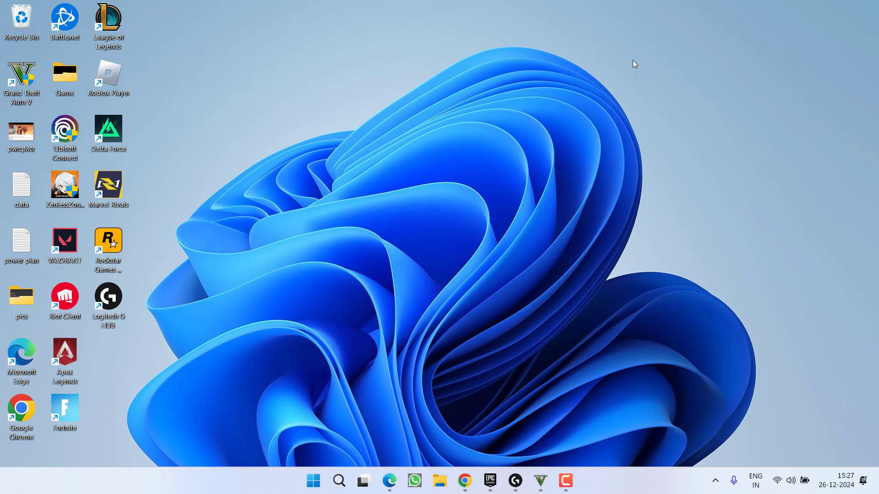
mouse_move(609, 66)
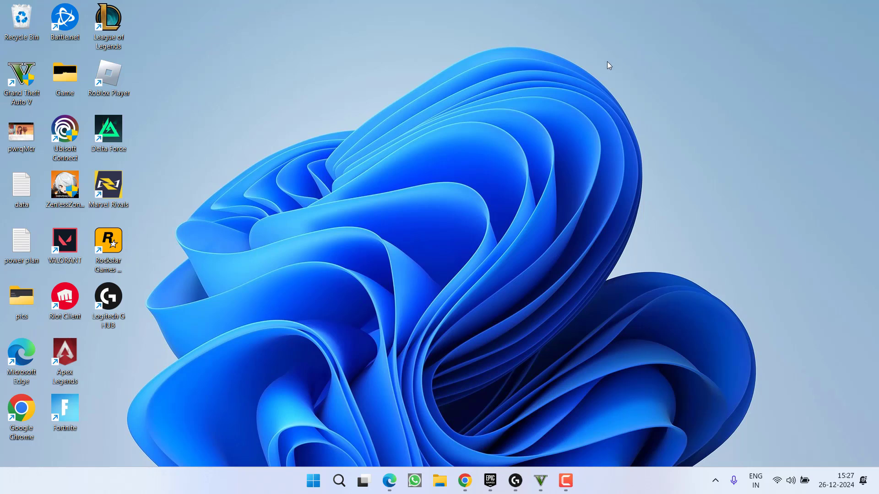
mouse_move(322, 174)
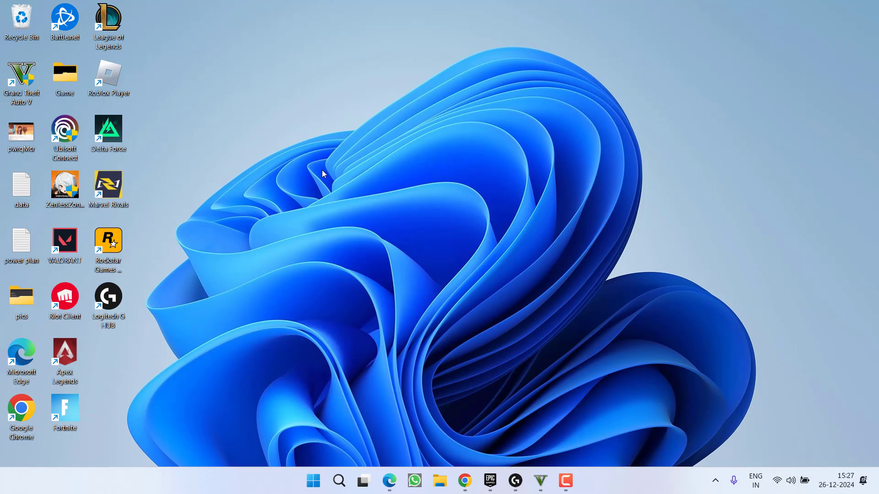
mouse_move(341, 191)
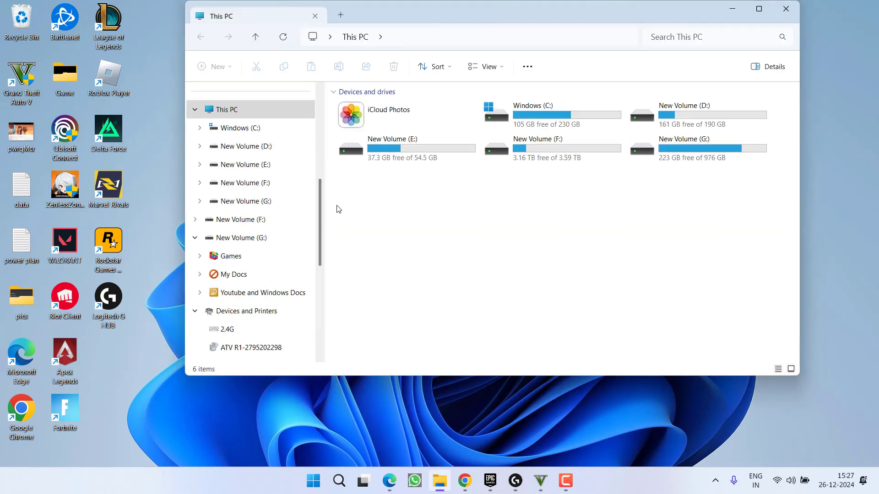
mouse_move(457, 260)
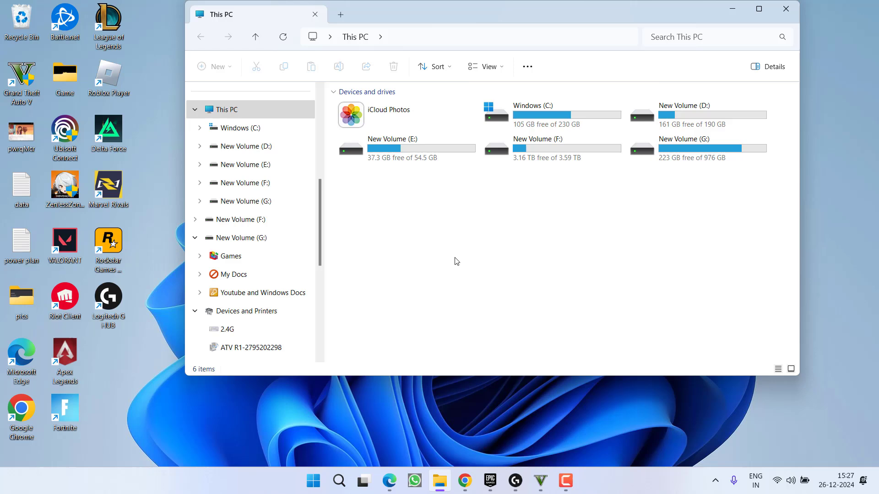
Open F:\Rockstar Games\Grand Theft Auto V and maximize the window
double_click(538, 143)
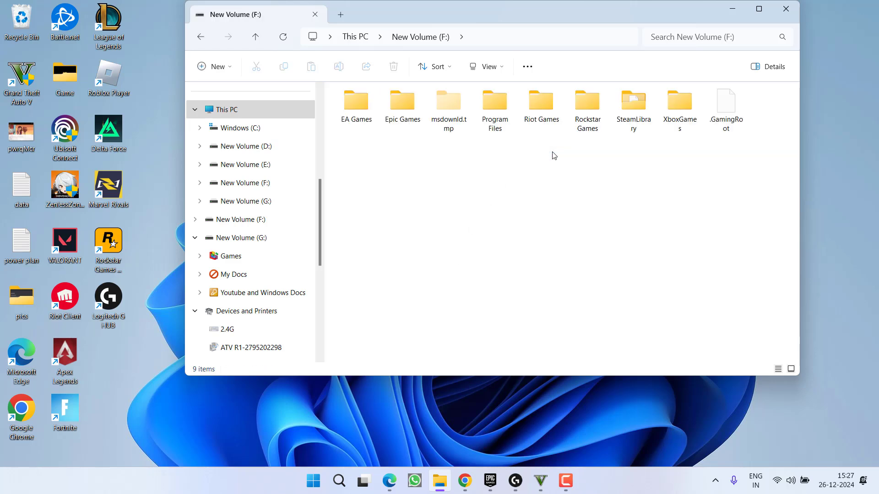
double_click(586, 99)
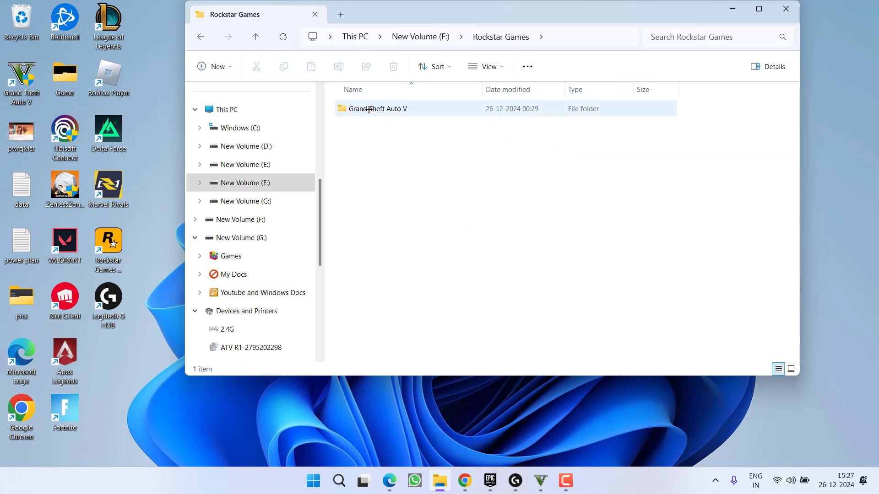
double_click(377, 108)
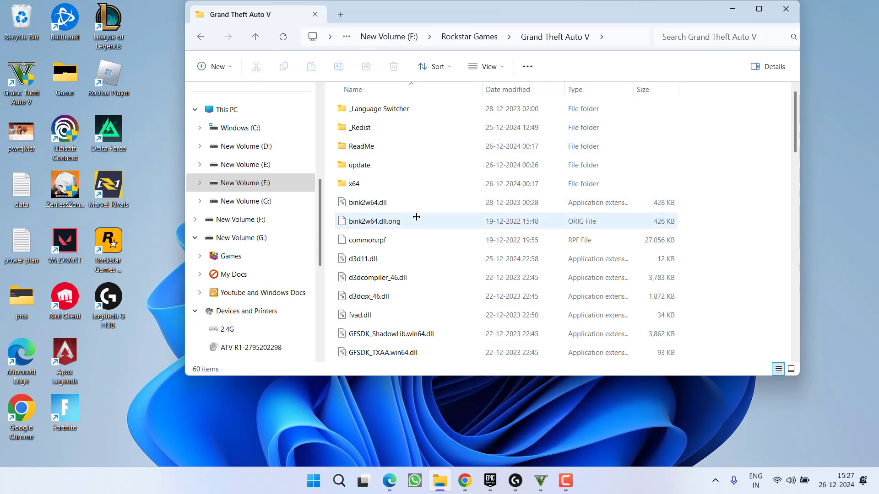
mouse_move(417, 219)
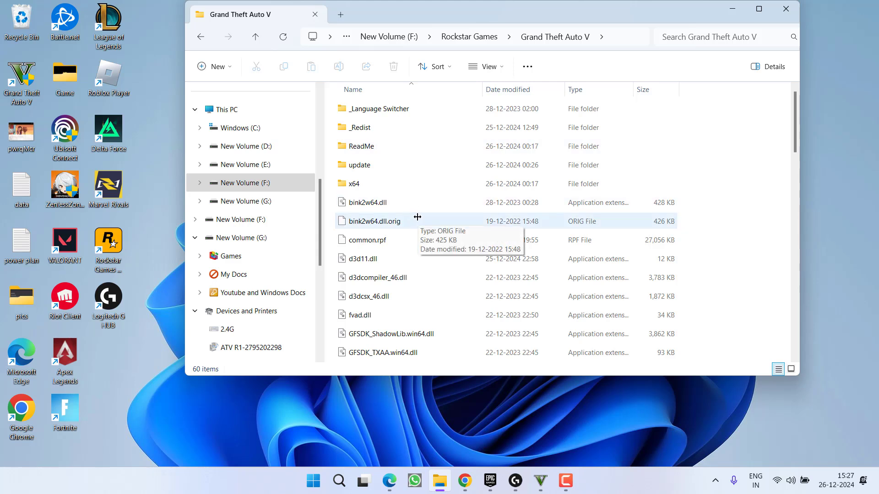
mouse_move(436, 219)
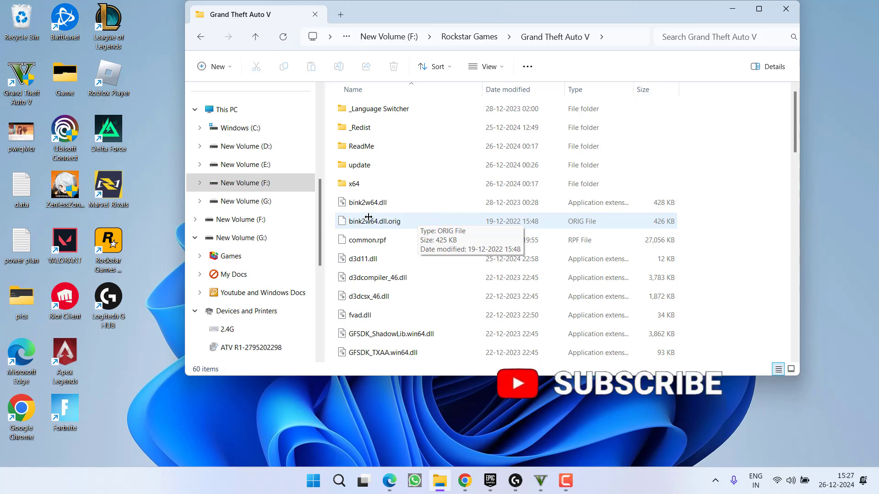
mouse_move(766, 11)
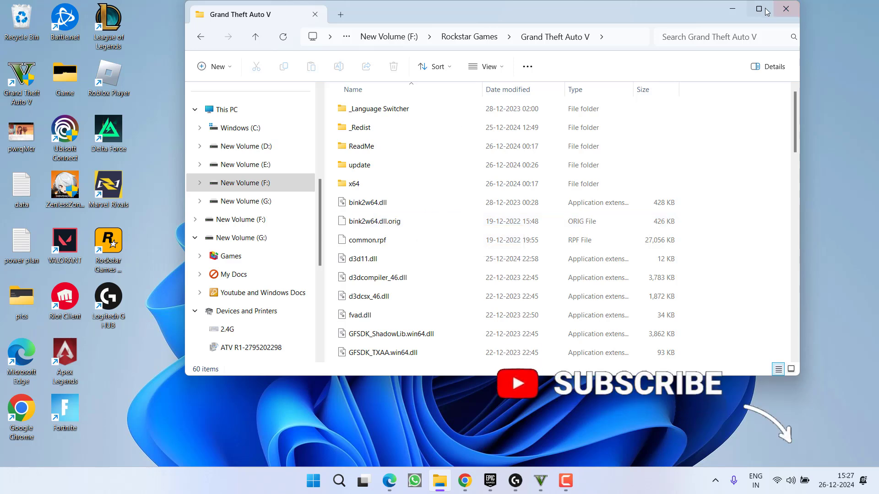
left_click(756, 8)
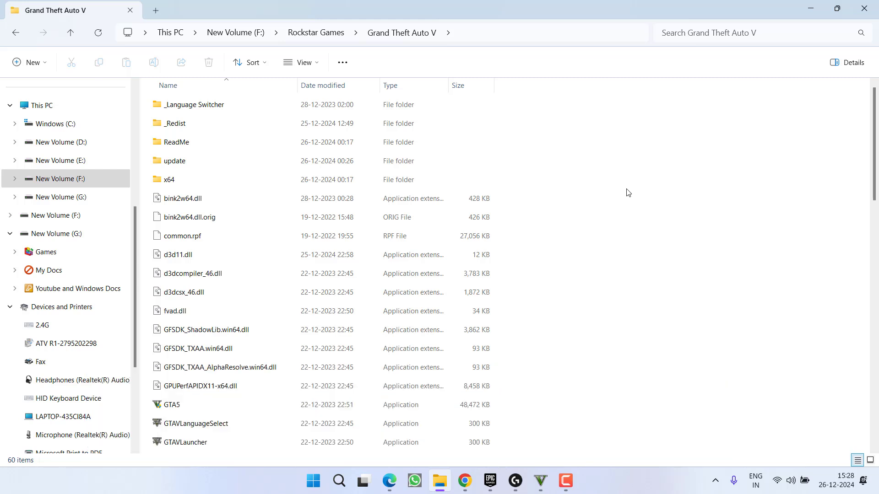
Scroll through the game folder's files checking for mods, then select all files
scroll("down", 3)
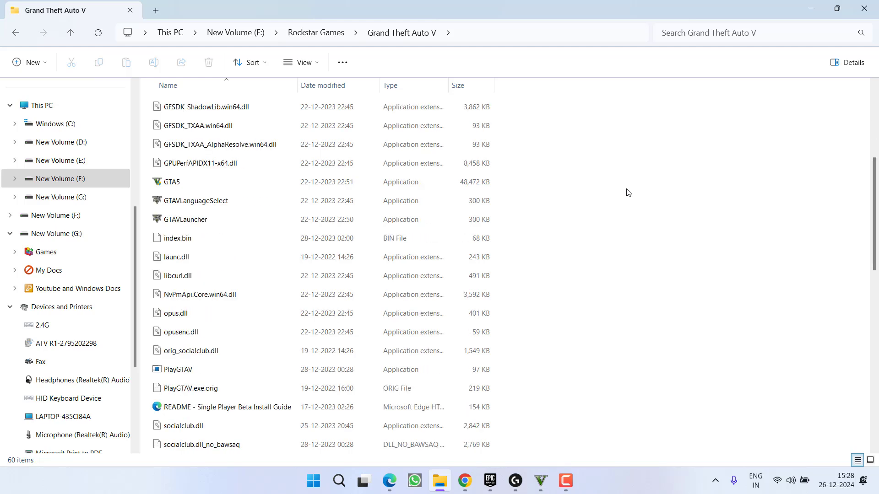
scroll("down", 3)
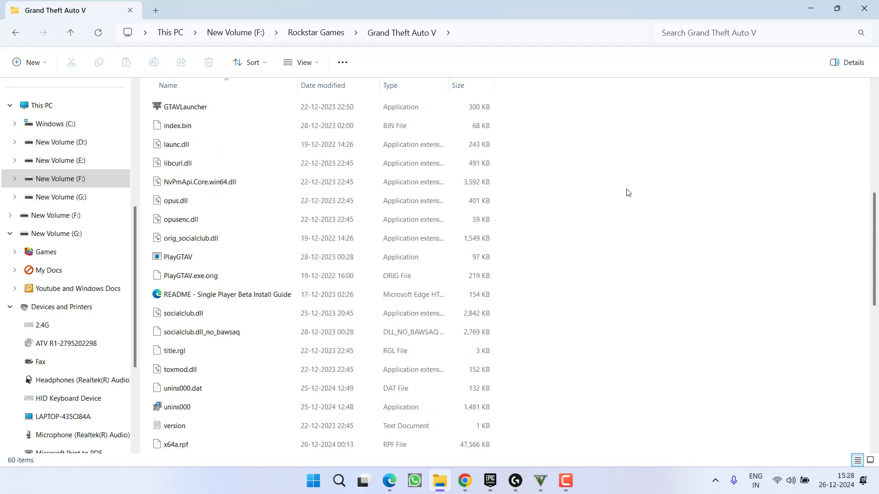
scroll("down", 3)
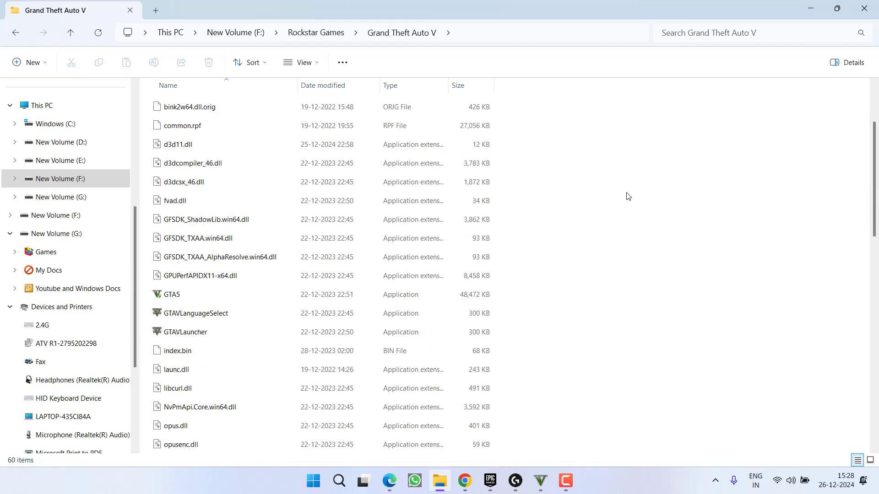
scroll("down", 3)
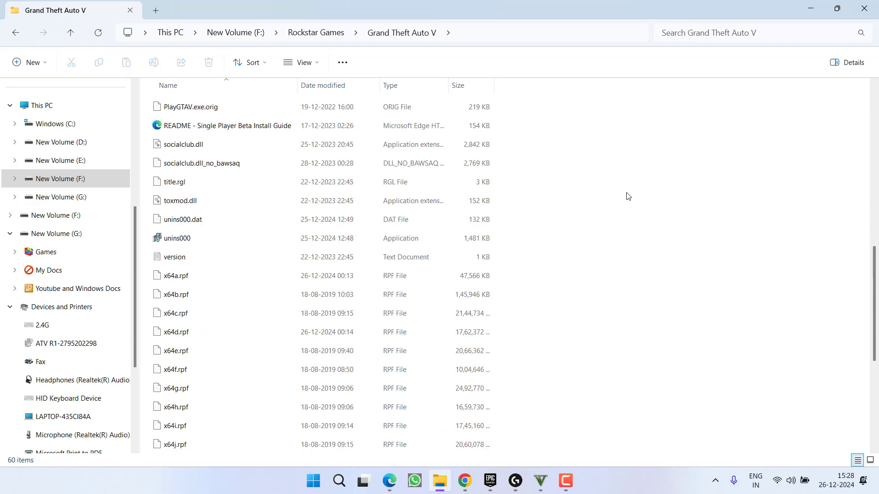
scroll("down", 3)
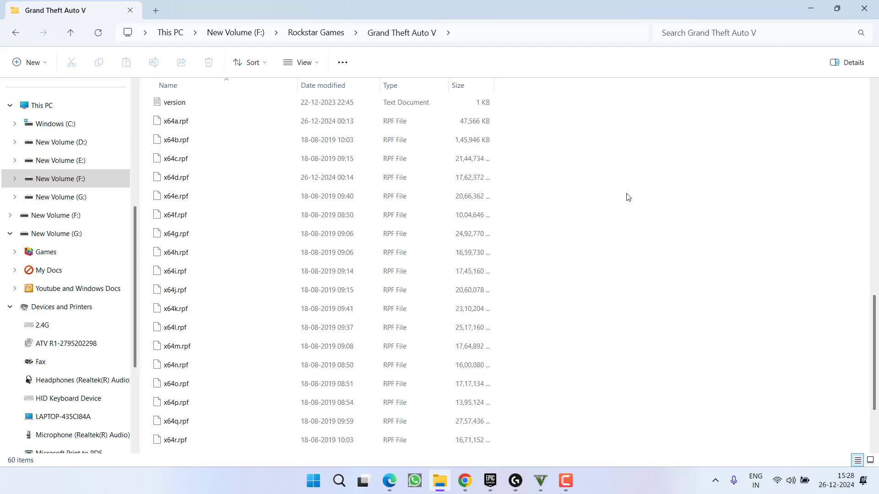
scroll("down", 3)
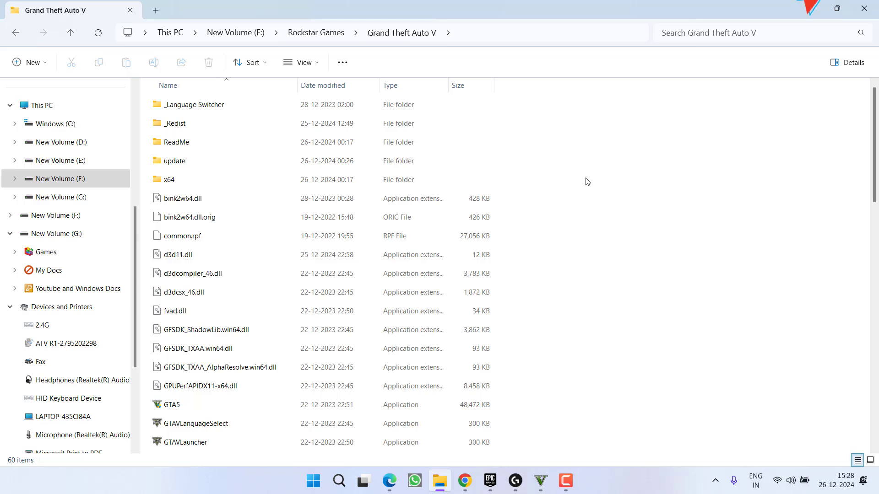
key("ctrl+a")
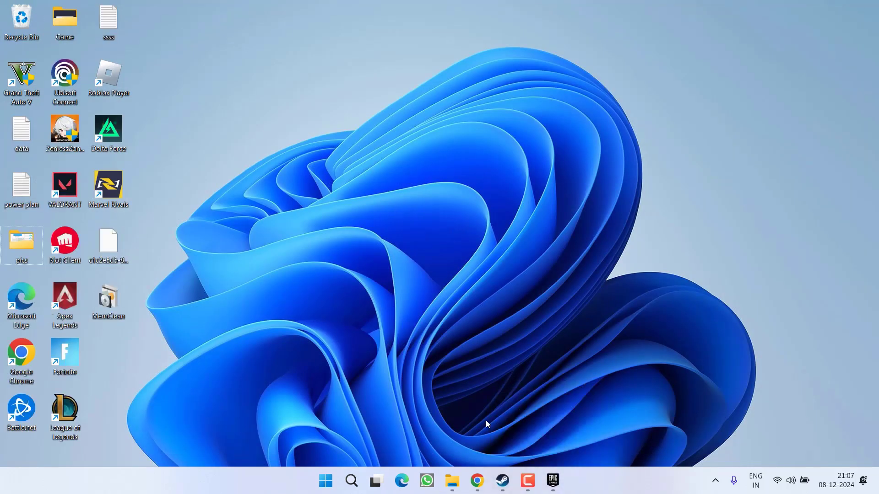
Launch Google Chrome showing the GAMIVO store homepage
left_click(475, 480)
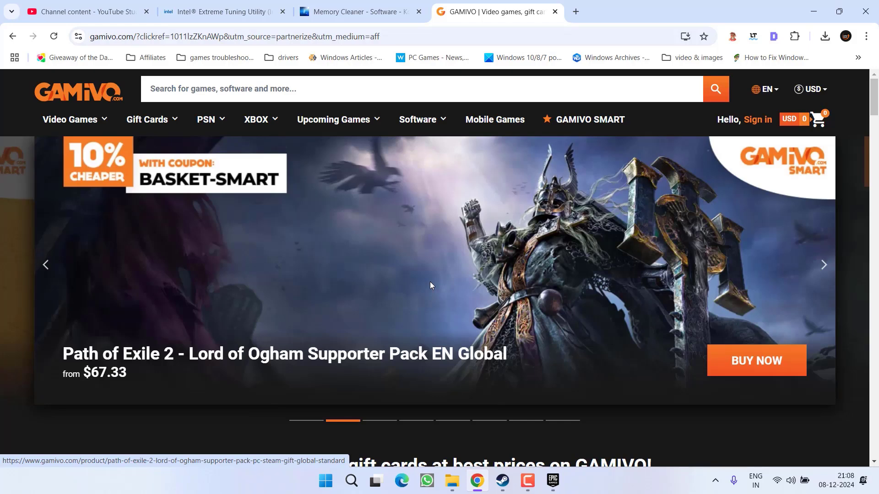
mouse_move(344, 331)
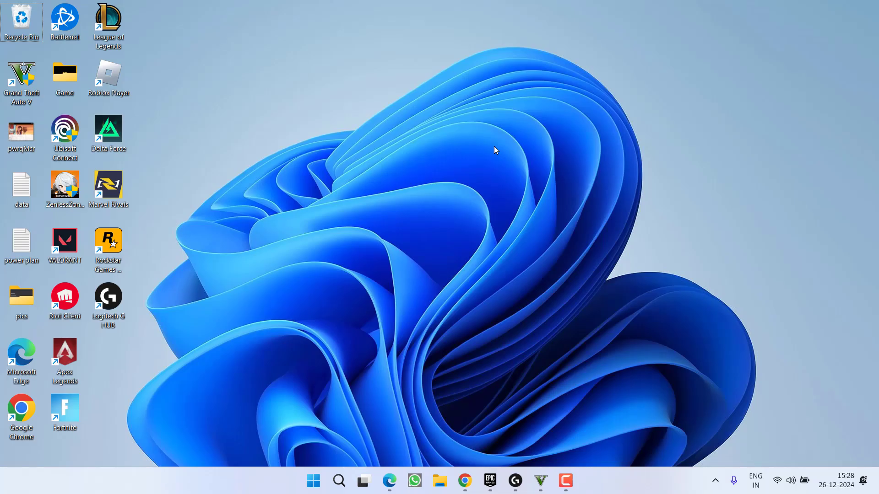
mouse_move(666, 445)
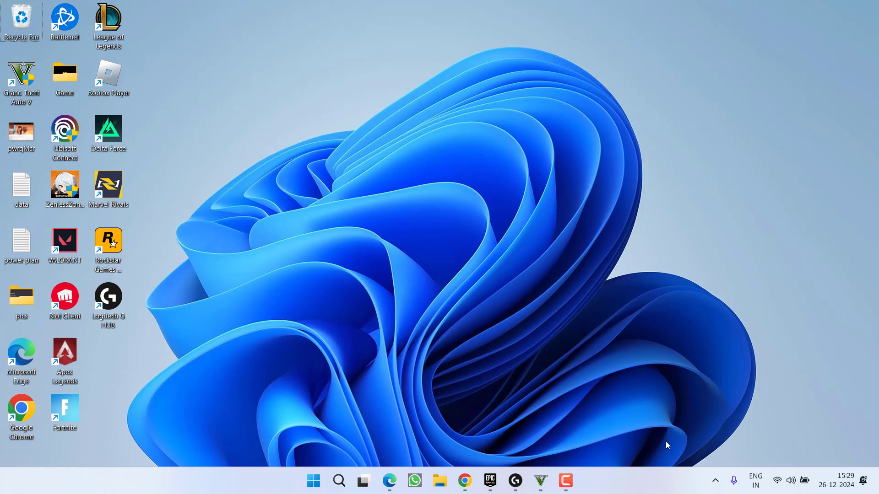
mouse_move(682, 439)
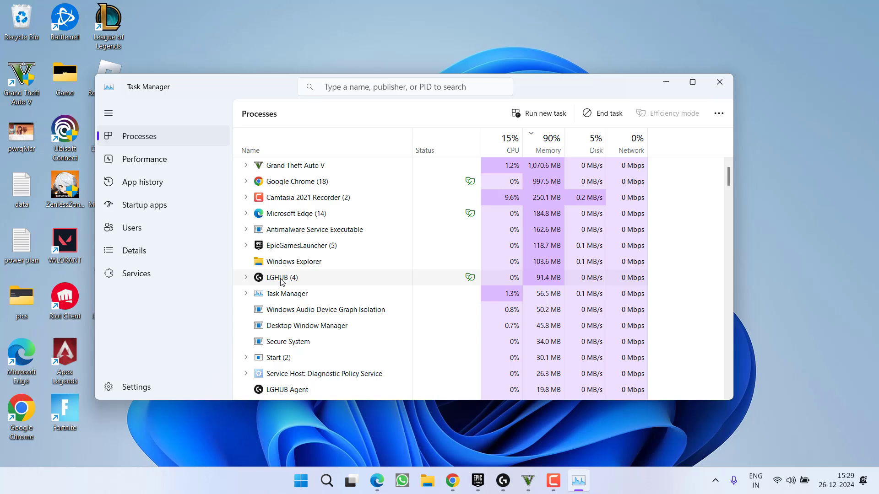
End the LGHUB process in Task Manager, then close Task Manager
right_click(281, 277)
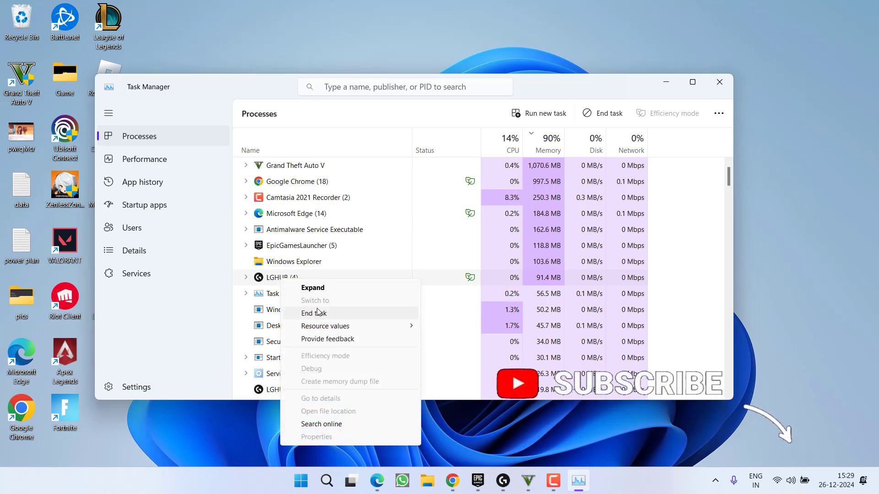
left_click(314, 313)
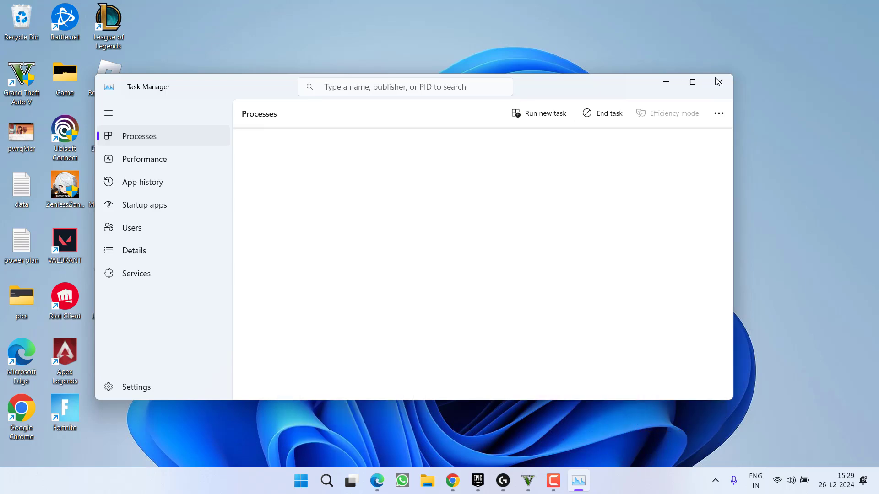
left_click(718, 81)
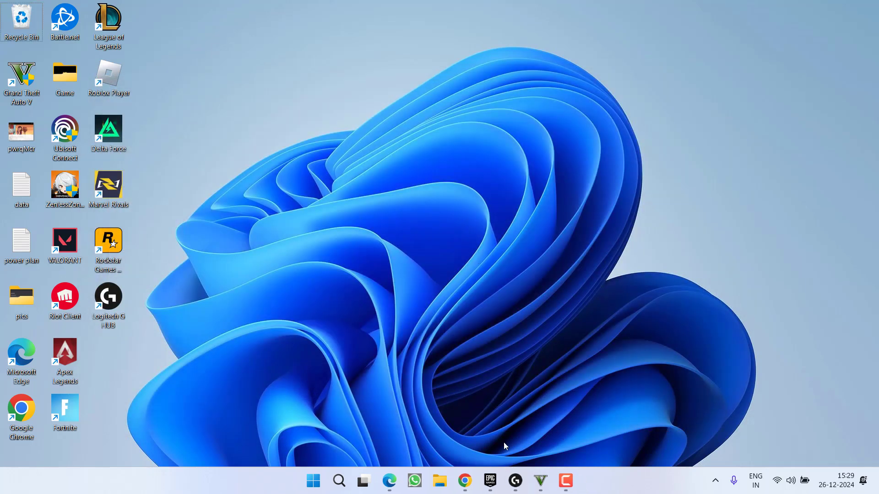
Turn off G HUB's 'Always start after logging in' setting, then close G HUB
left_click(515, 481)
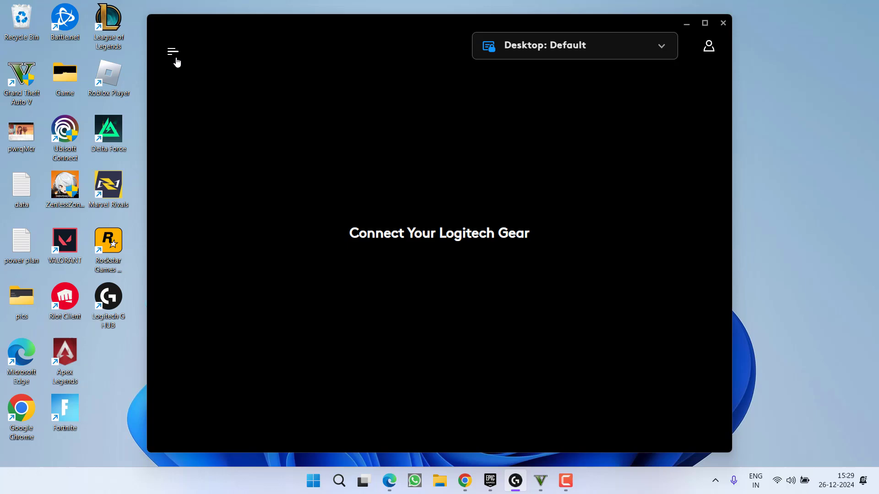
left_click(172, 51)
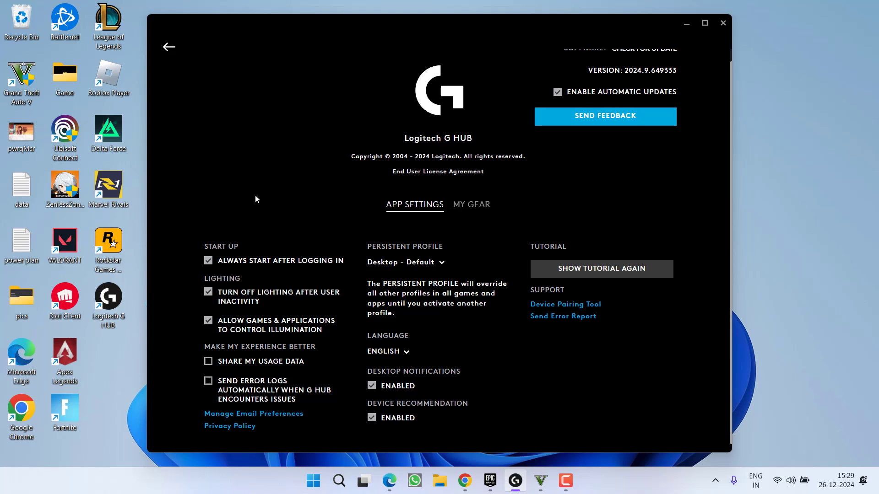
mouse_move(213, 271)
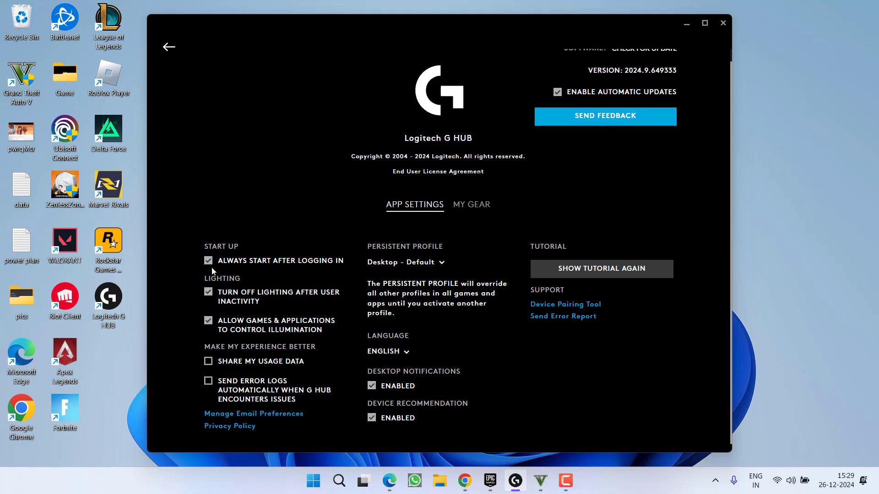
left_click(208, 260)
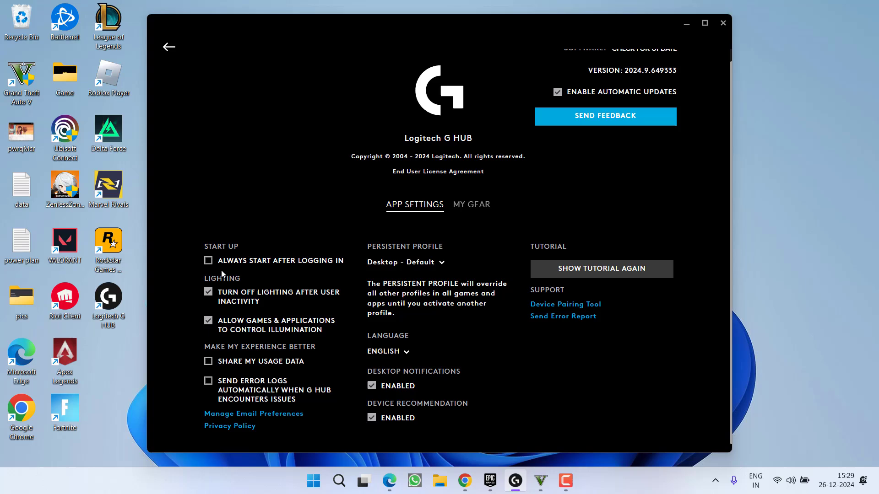
left_click(722, 23)
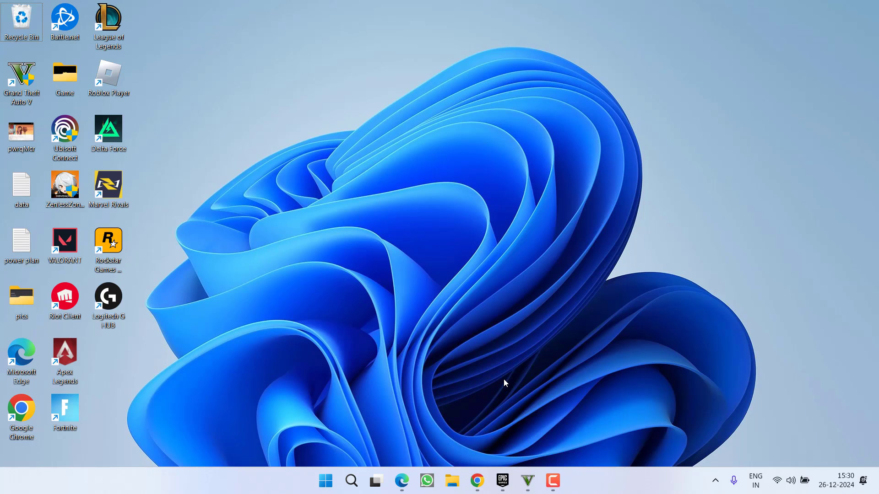
mouse_move(402, 436)
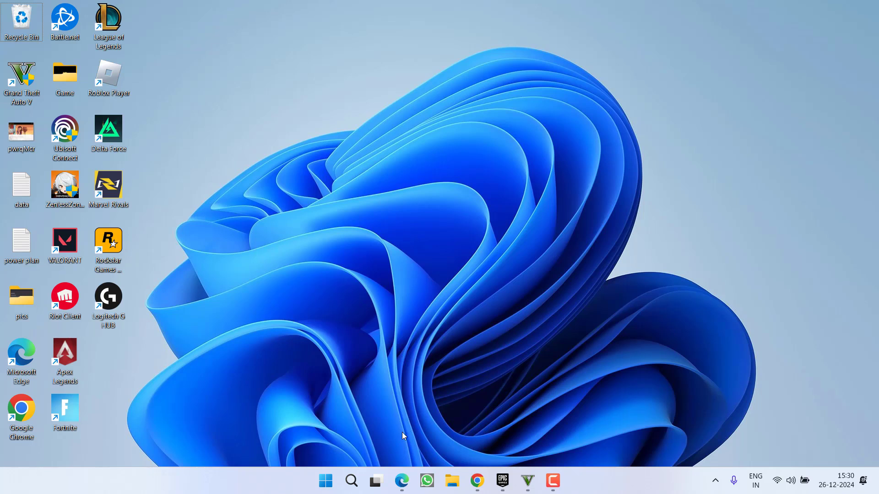
Uninstall Logitech G HUB via appwiz.cpl, dismiss the success message, and close the list
key("Win+r")
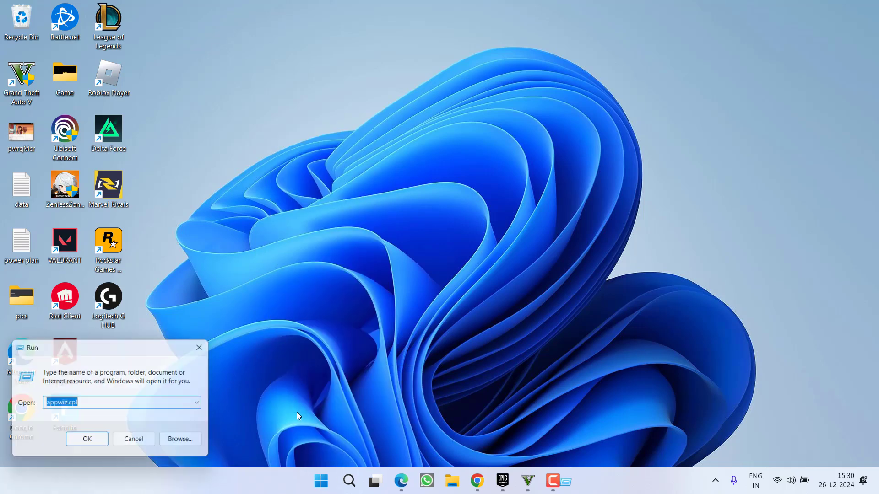
left_click(86, 438)
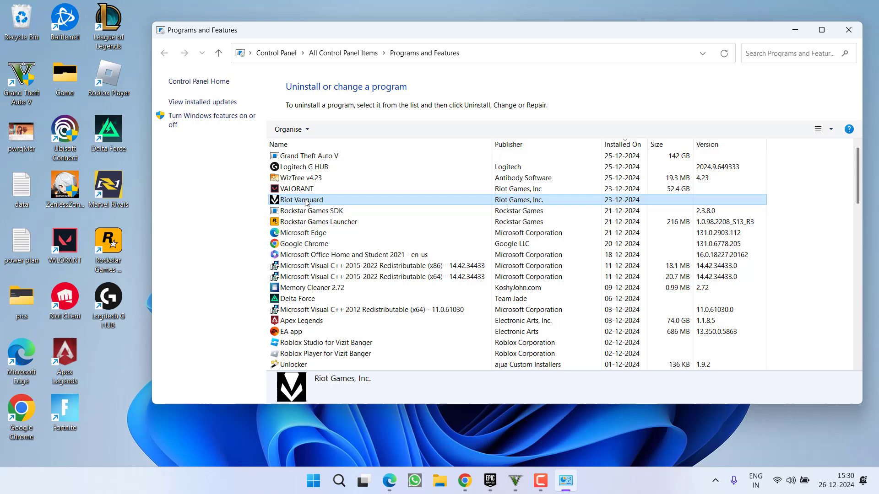
left_click(303, 167)
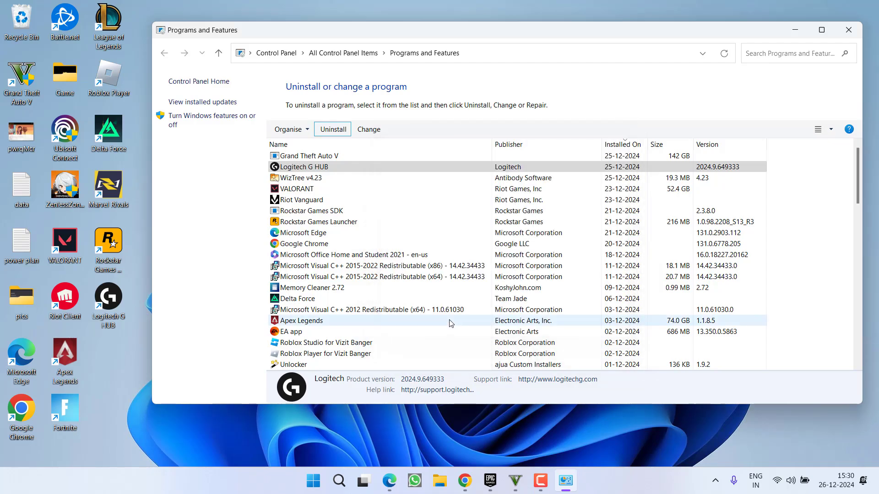
left_click(332, 129)
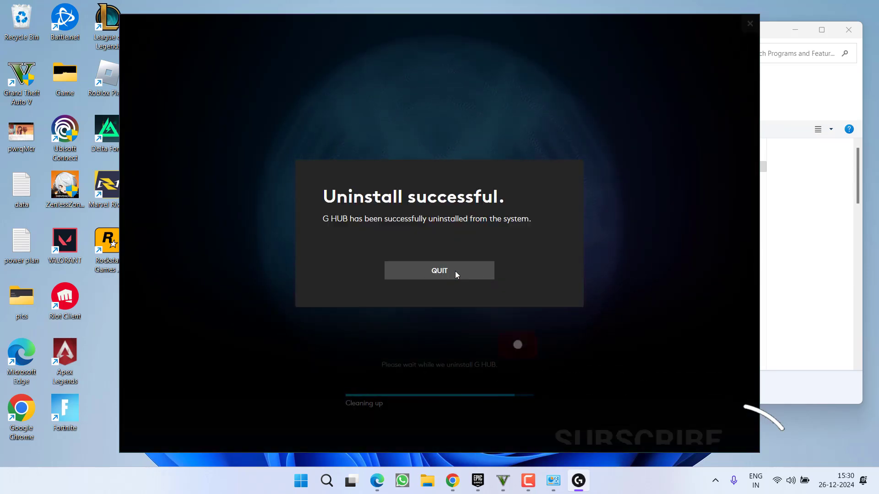
left_click(438, 271)
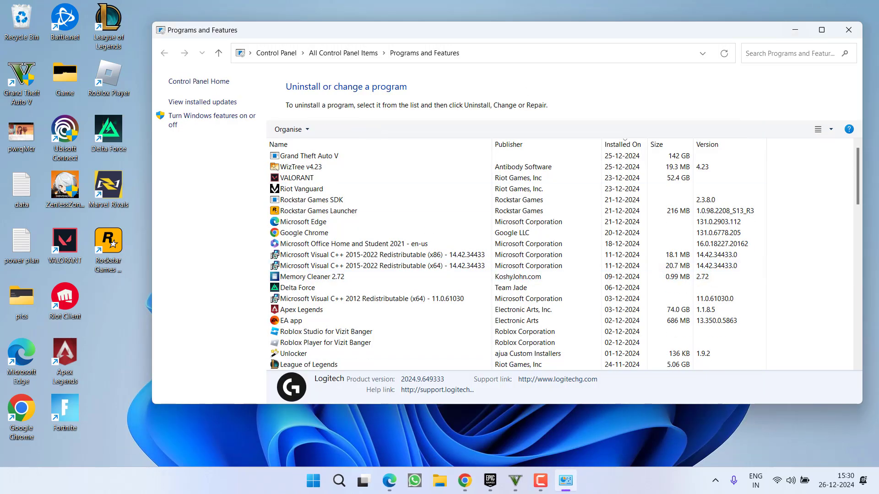
left_click(848, 29)
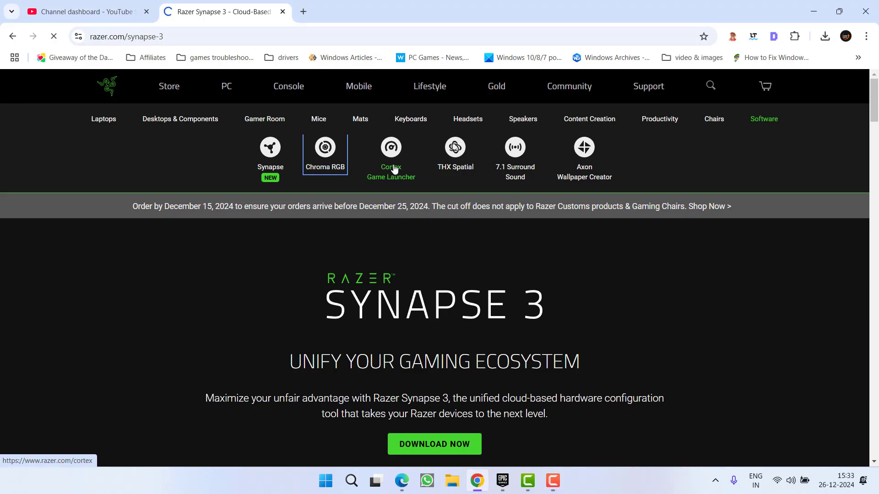
Open the Razer Cortex game booster page, then minimize Chrome
left_click(391, 147)
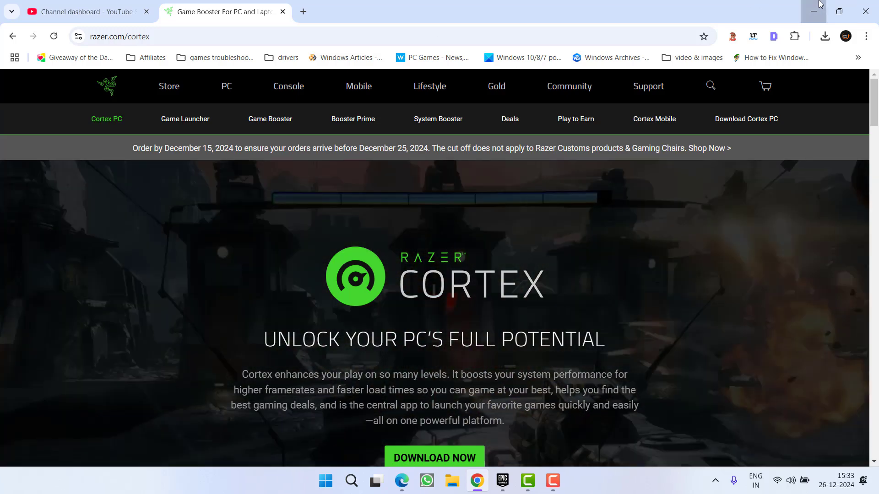
left_click(813, 11)
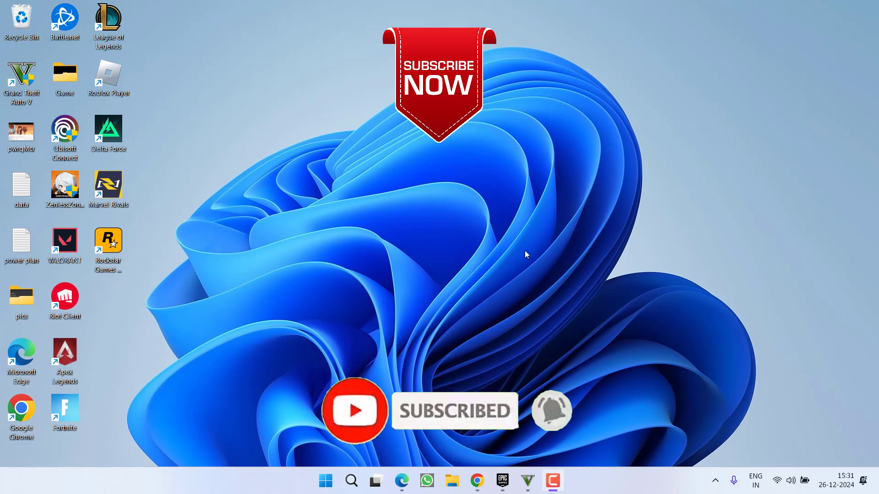
mouse_move(558, 247)
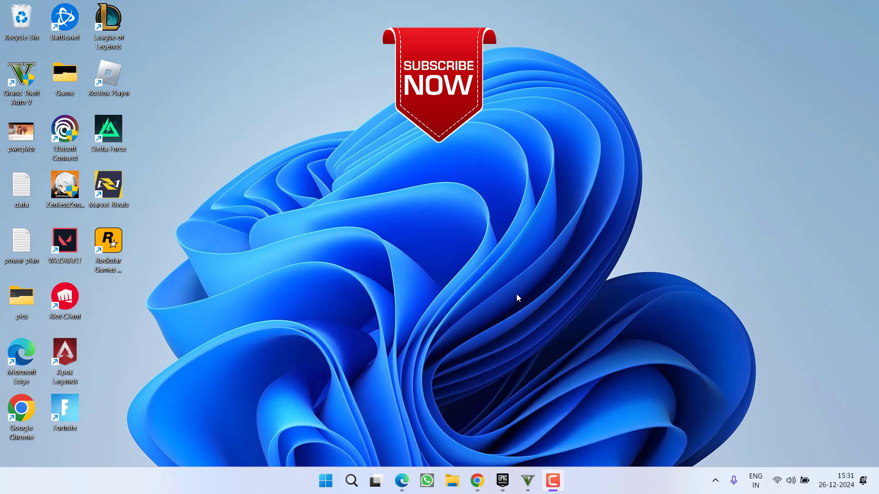
mouse_move(804, 333)
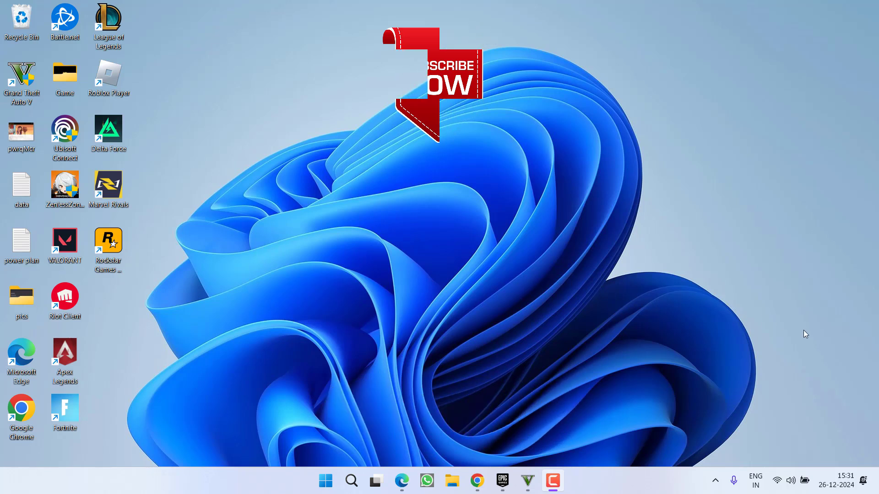